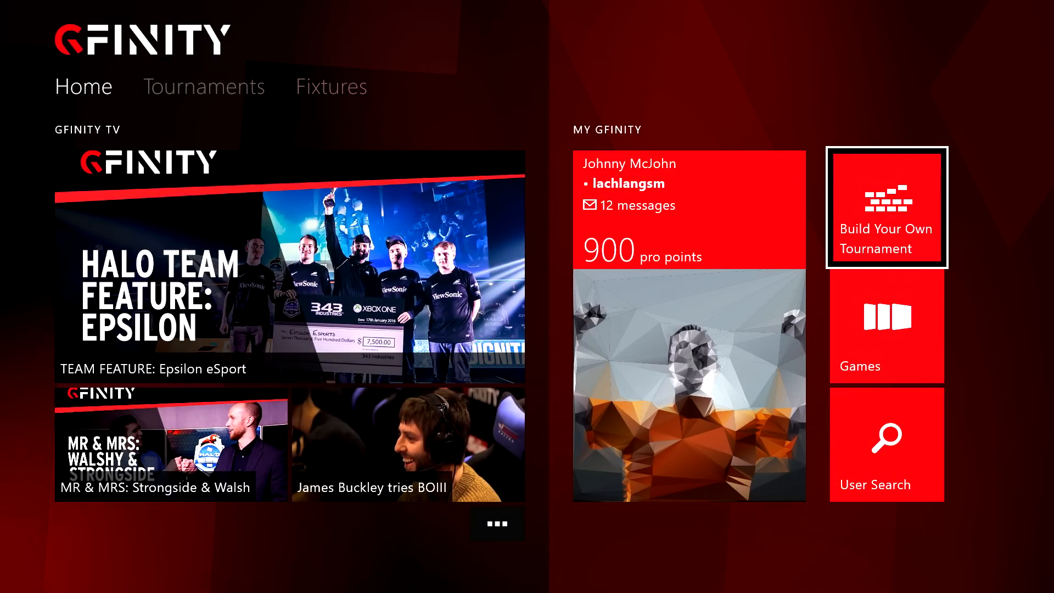
Enter the Build Your Own Tournament area, which lists no created tournaments yet.
{"action": "left_click", "coordinate": [886, 209]}
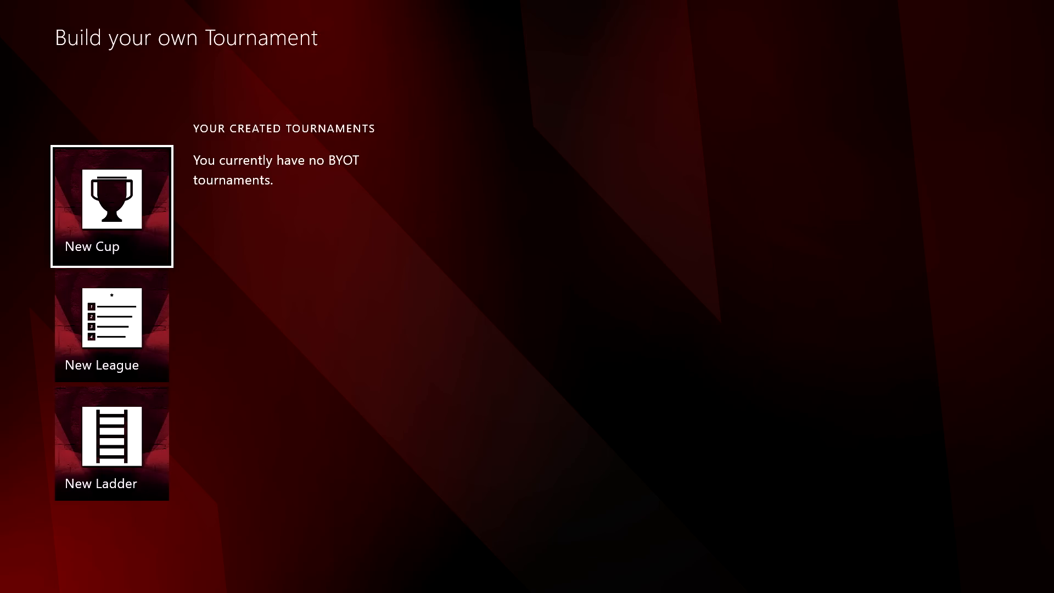
Begin a New Cup with FIFA as the game and continue to the teams-or-individuals choice.
{"action": "left_click", "coordinate": [112, 205]}
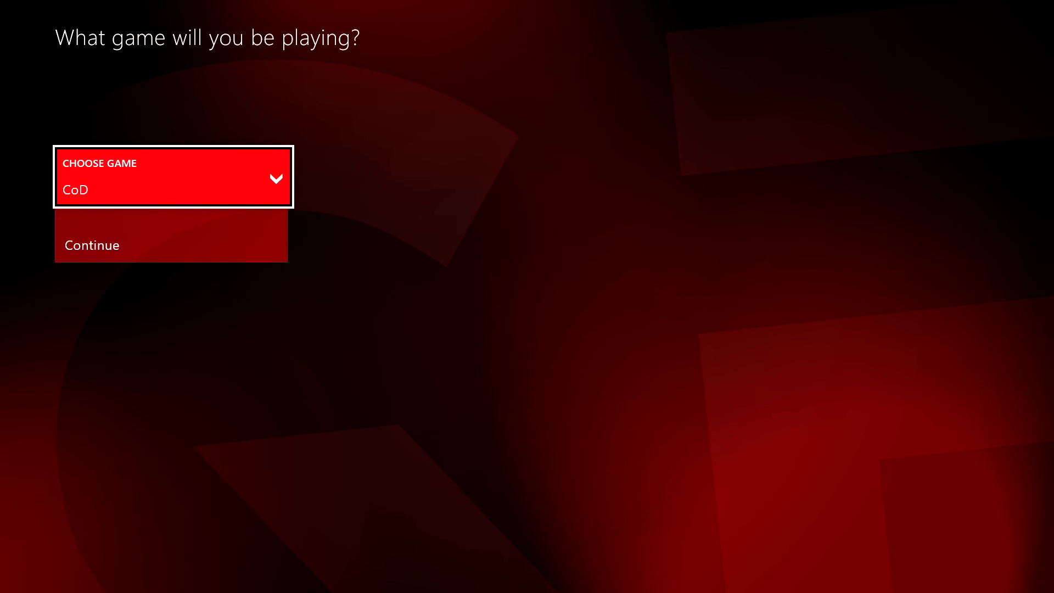
{"action": "left_click", "coordinate": [173, 176]}
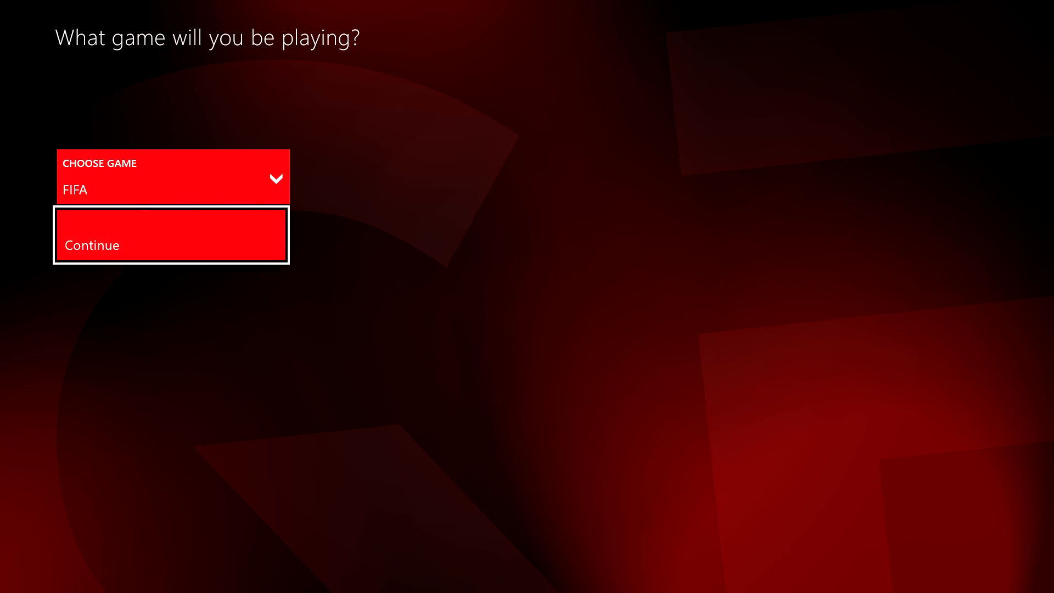
{"action": "left_click", "coordinate": [171, 245]}
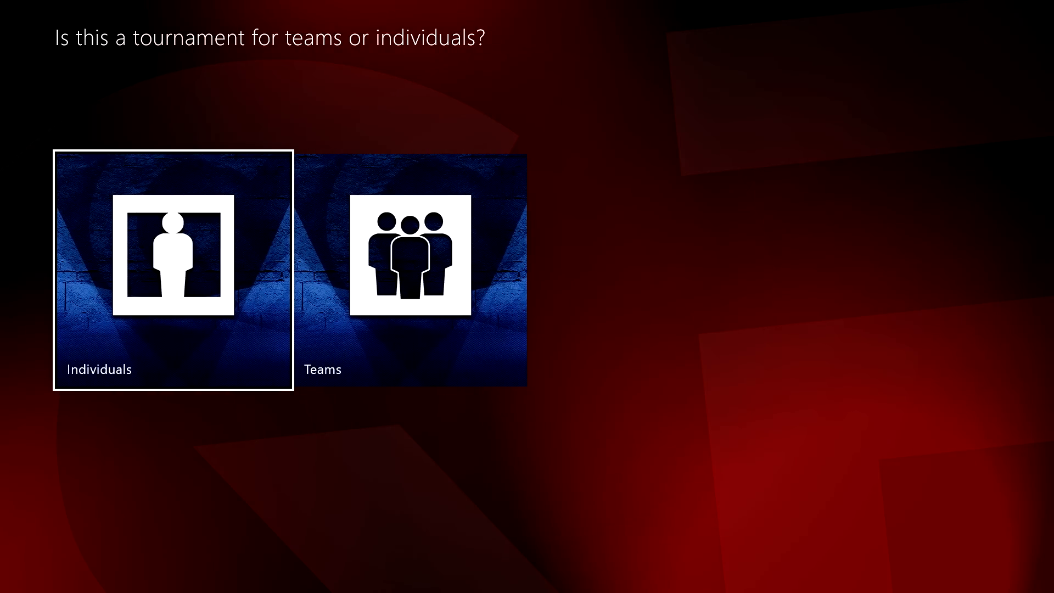
{"action": "left_click", "coordinate": [173, 266]}
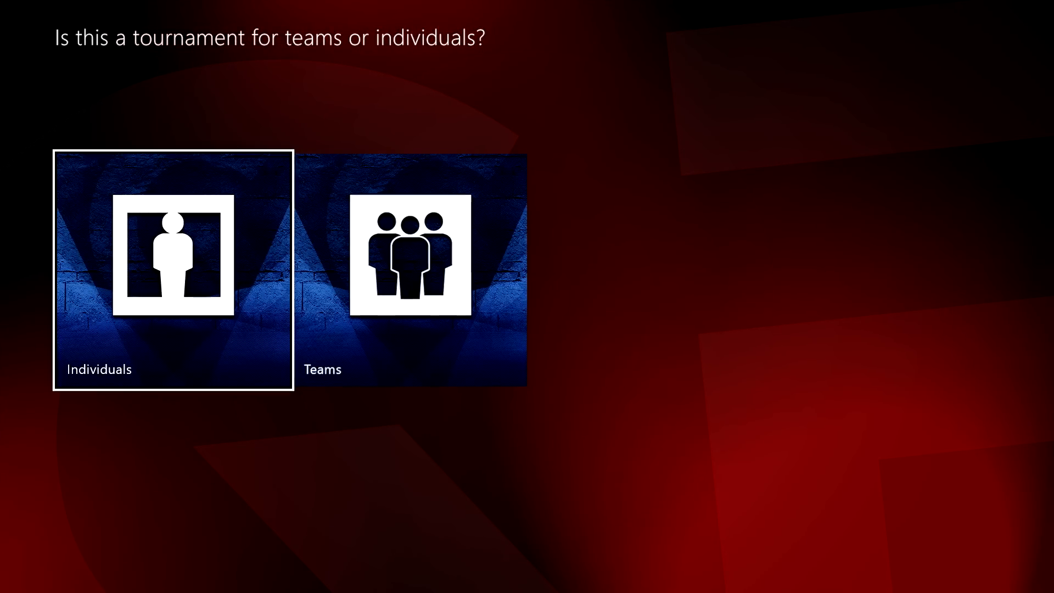
Make the cup an Individuals tournament and add the searched players to its participant list.
{"action": "left_click", "coordinate": [173, 268]}
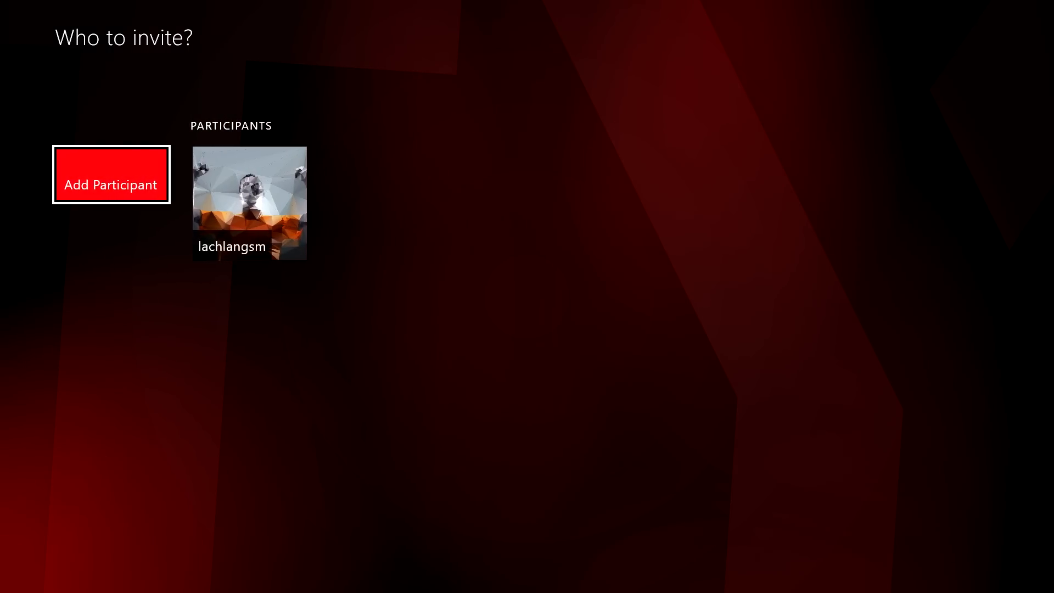
{"action": "left_click", "coordinate": [111, 175]}
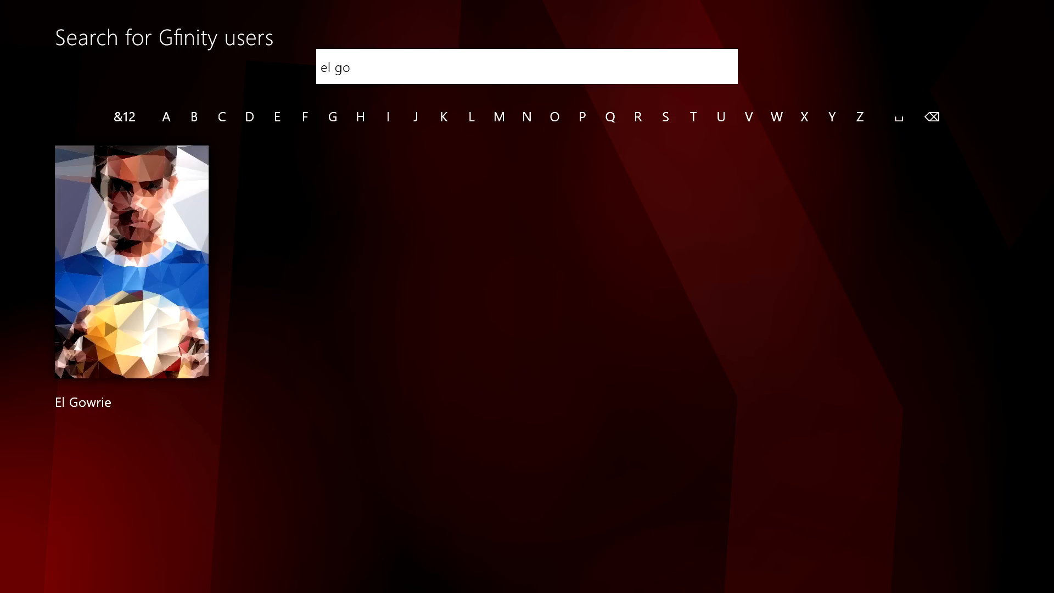
{"action": "left_click", "coordinate": [131, 263]}
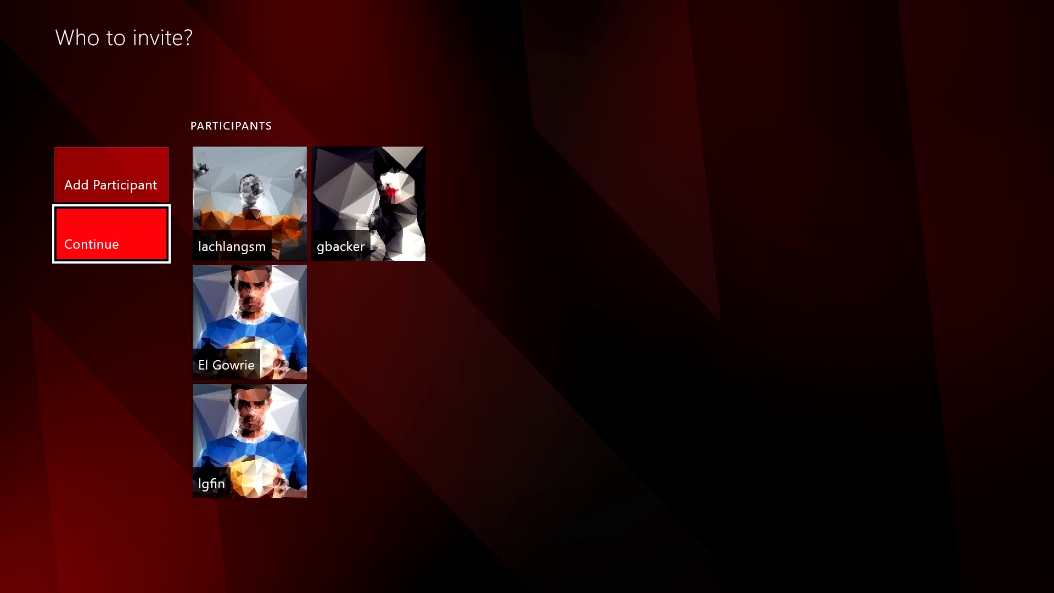
Confirm the invite list and International rules, naming the cup "Lachlangsm's Internation cup".
{"action": "left_click", "coordinate": [110, 234]}
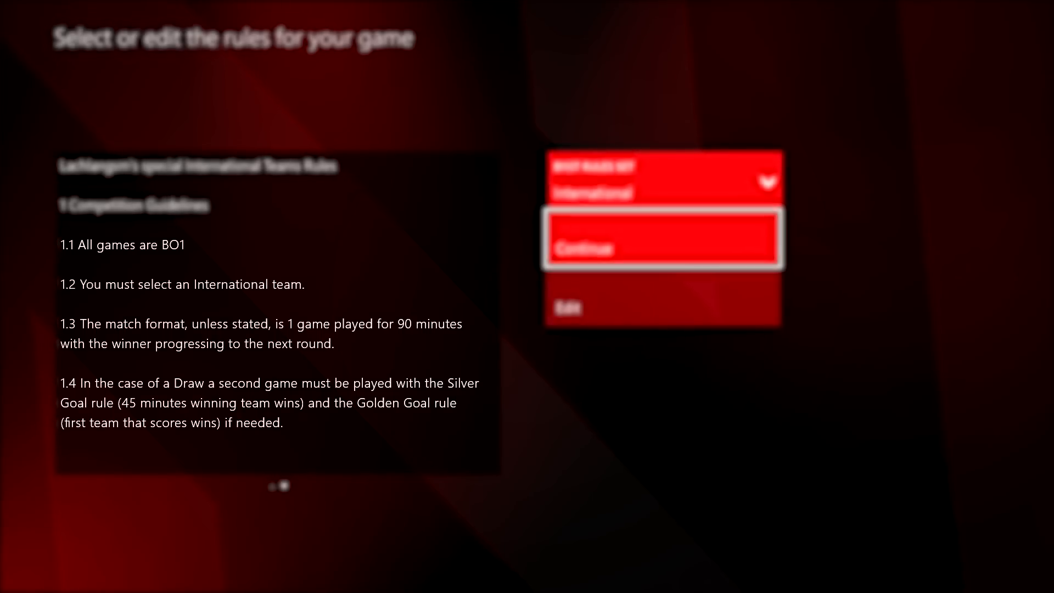
{"action": "left_click", "coordinate": [661, 248]}
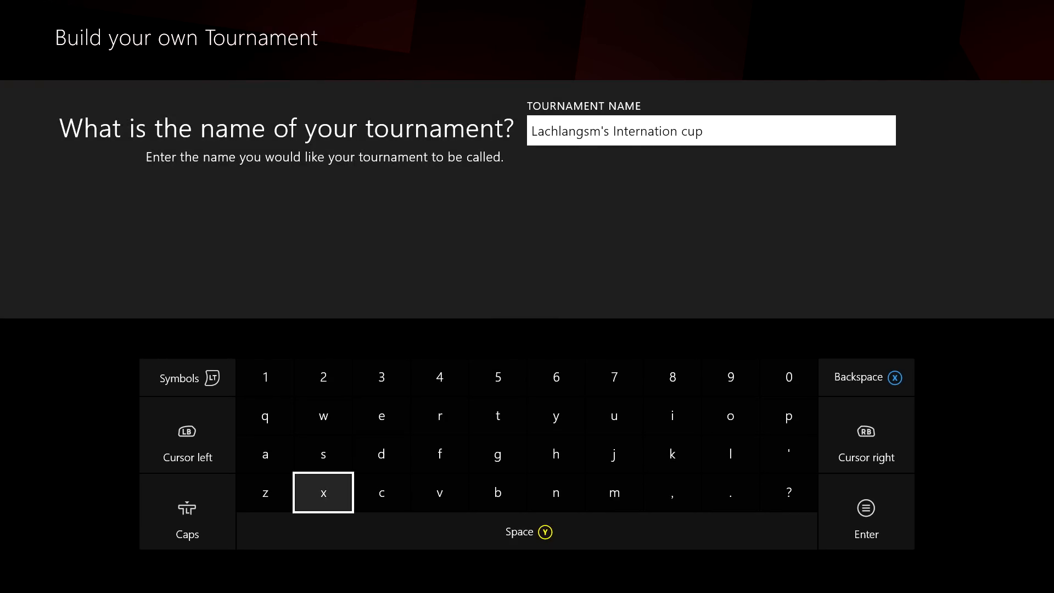
{"action": "left_click", "coordinate": [789, 415]}
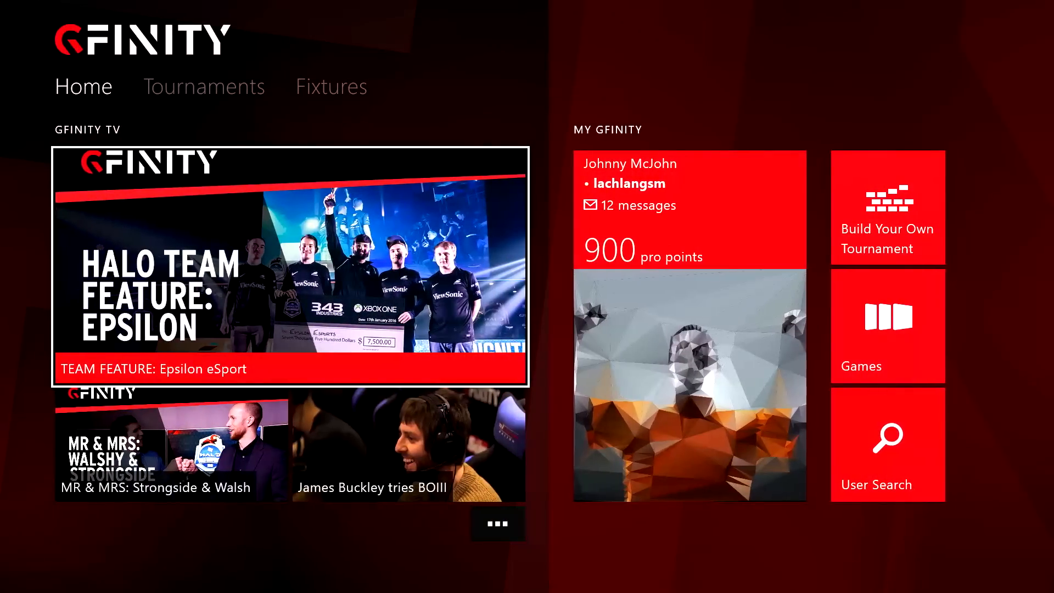
From the created cup's page, message a pending invitee that it starts 8pm sharp.
{"action": "left_click", "coordinate": [887, 209]}
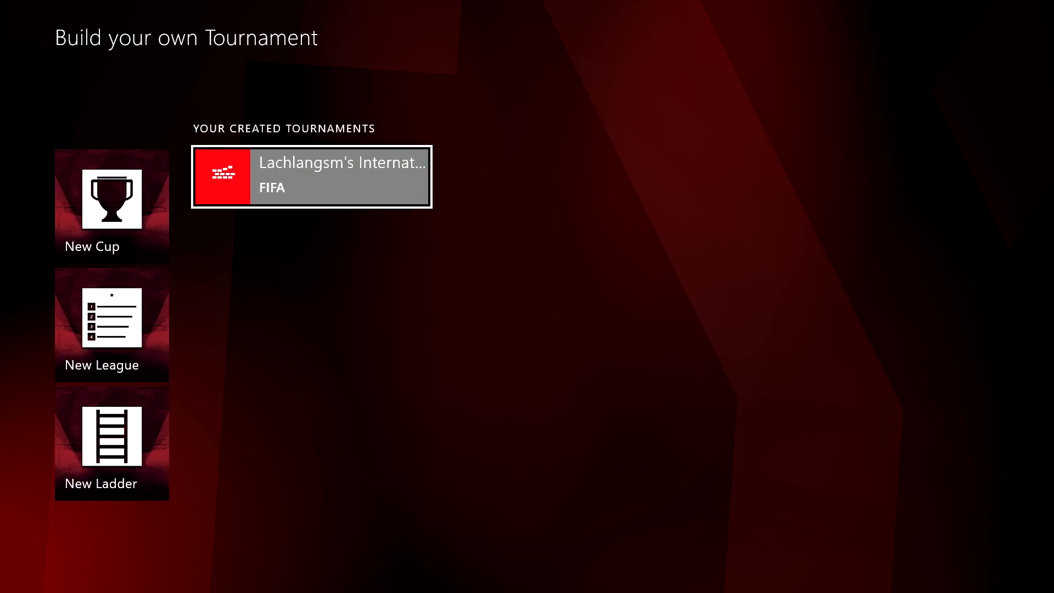
{"action": "left_click", "coordinate": [310, 177]}
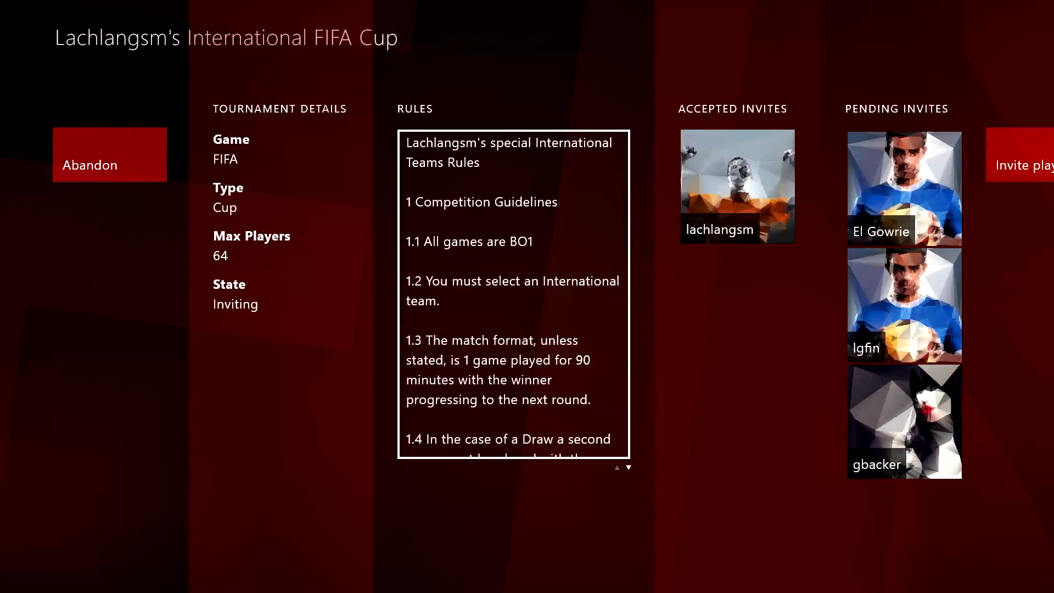
{"action": "left_click", "coordinate": [903, 187]}
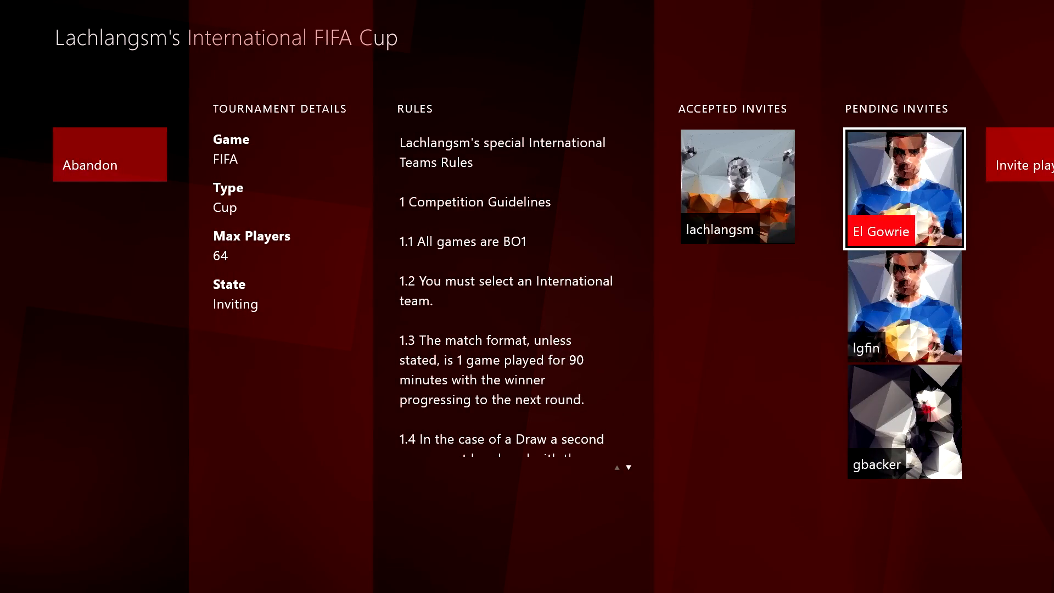
{"action": "left_click", "coordinate": [904, 187]}
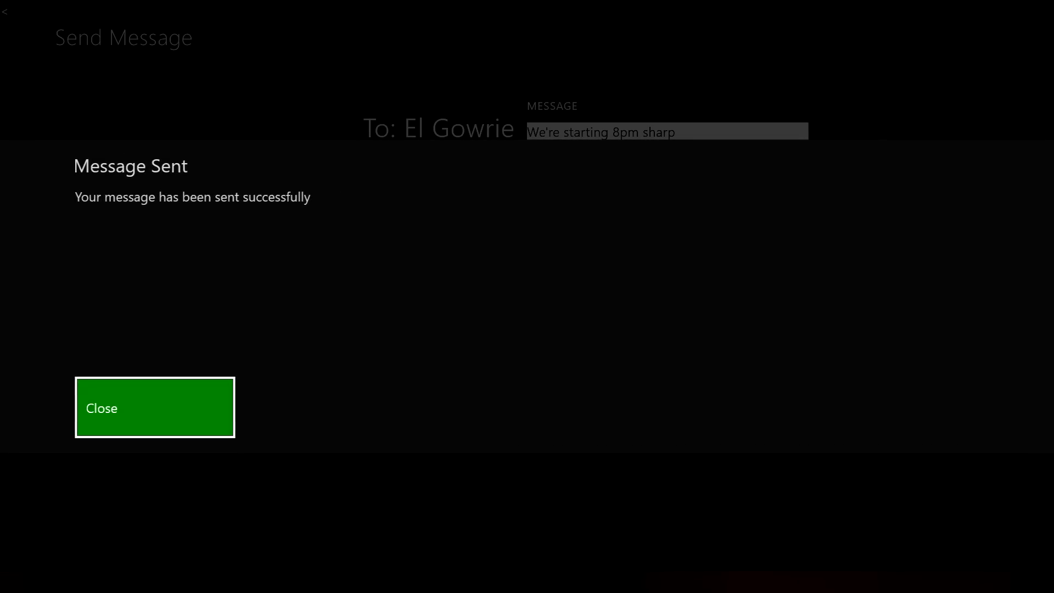
{"action": "left_click", "coordinate": [155, 408]}
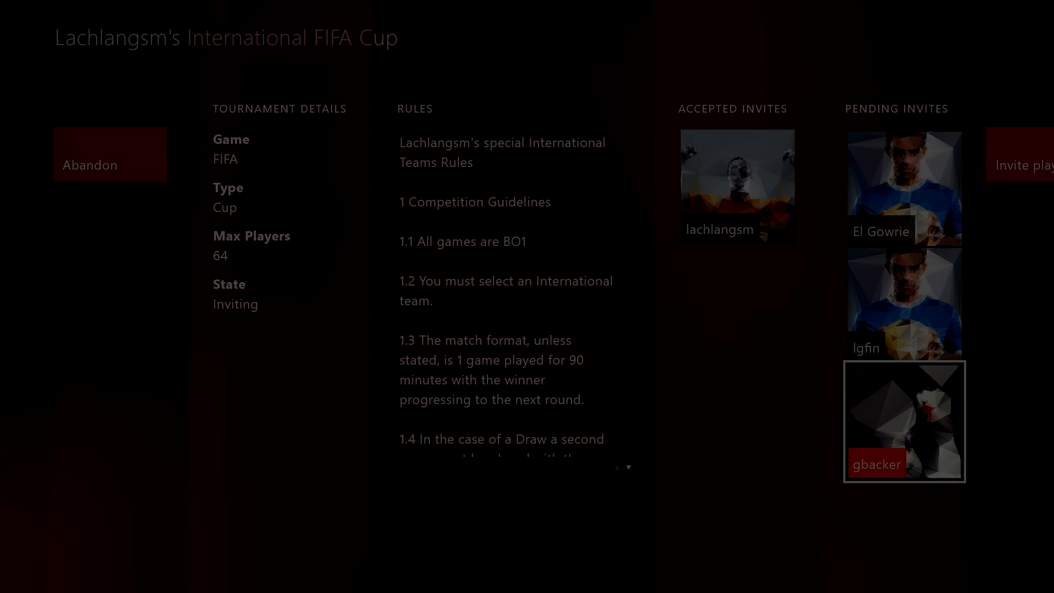